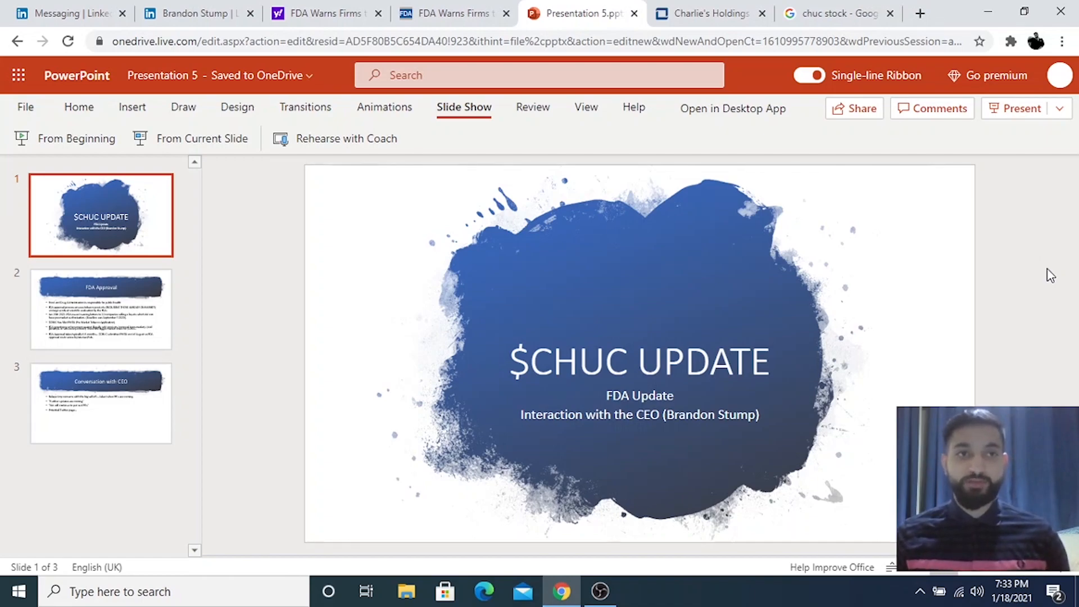
mouse_move(110, 308)
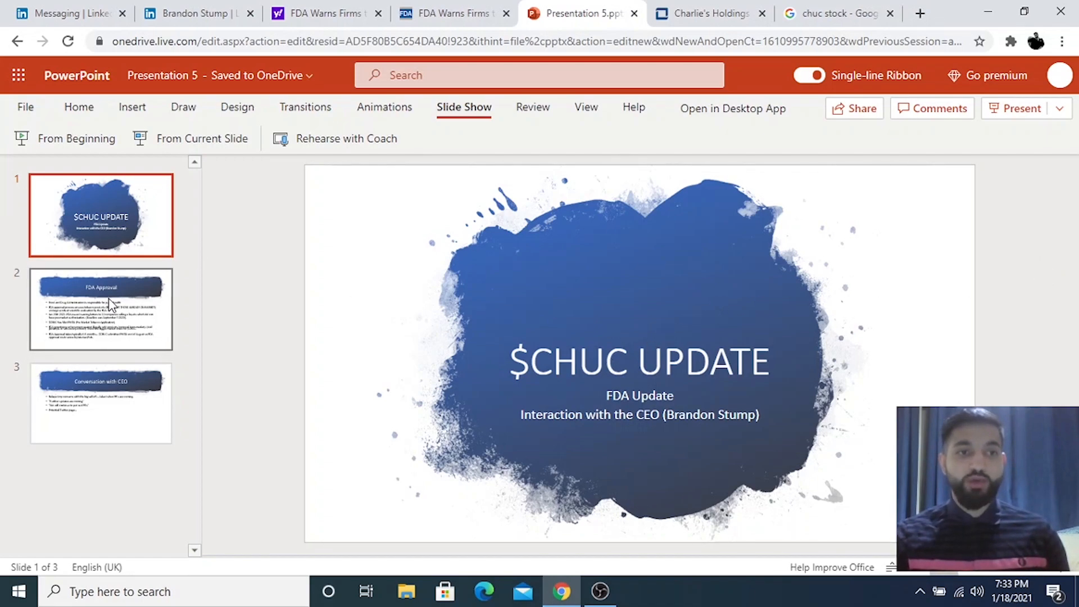
- Open slide 2, the FDA Approval slide on the $CHUC PMTA filing and approval timing
left_click(100, 309)
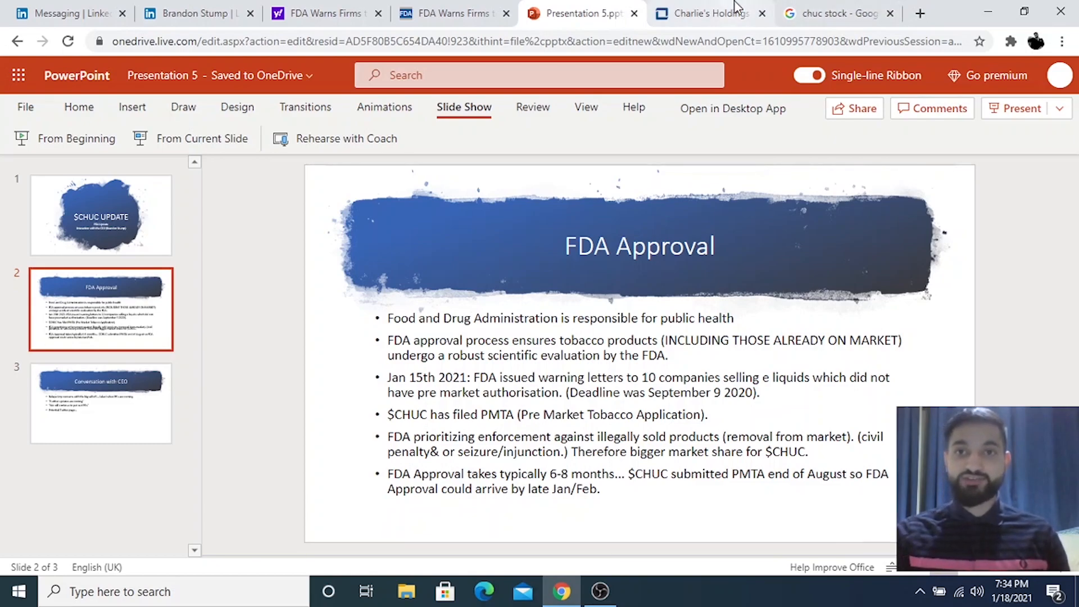
left_click(709, 13)
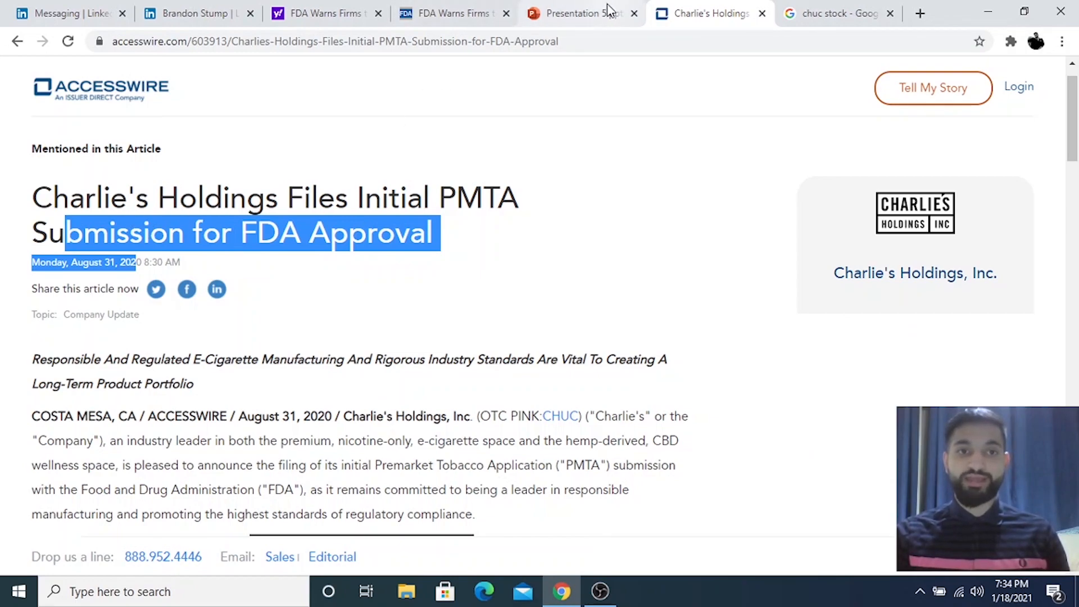
left_click(582, 13)
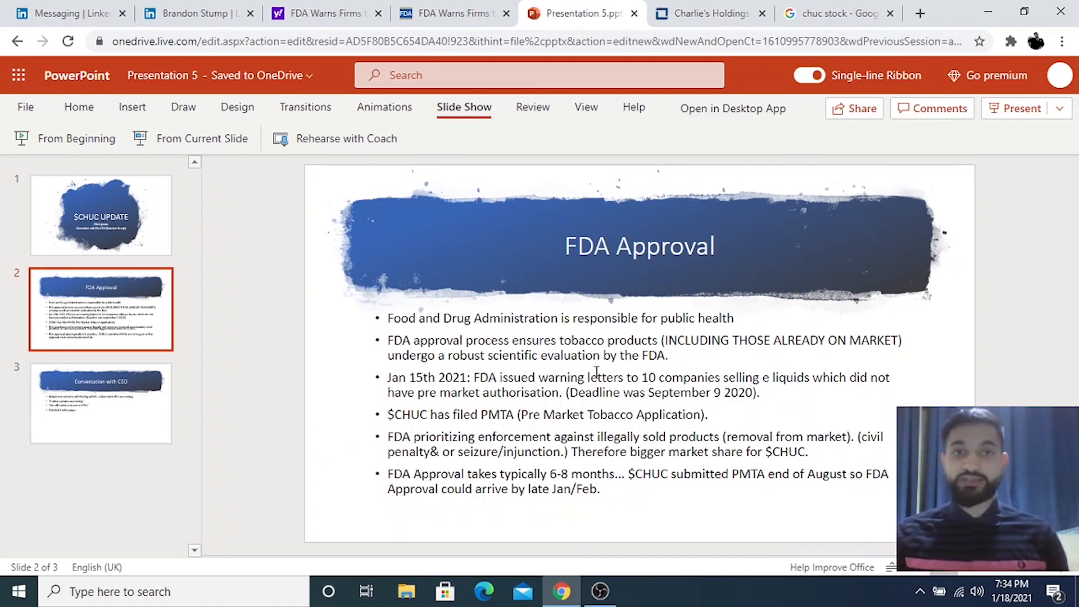
left_click(447, 13)
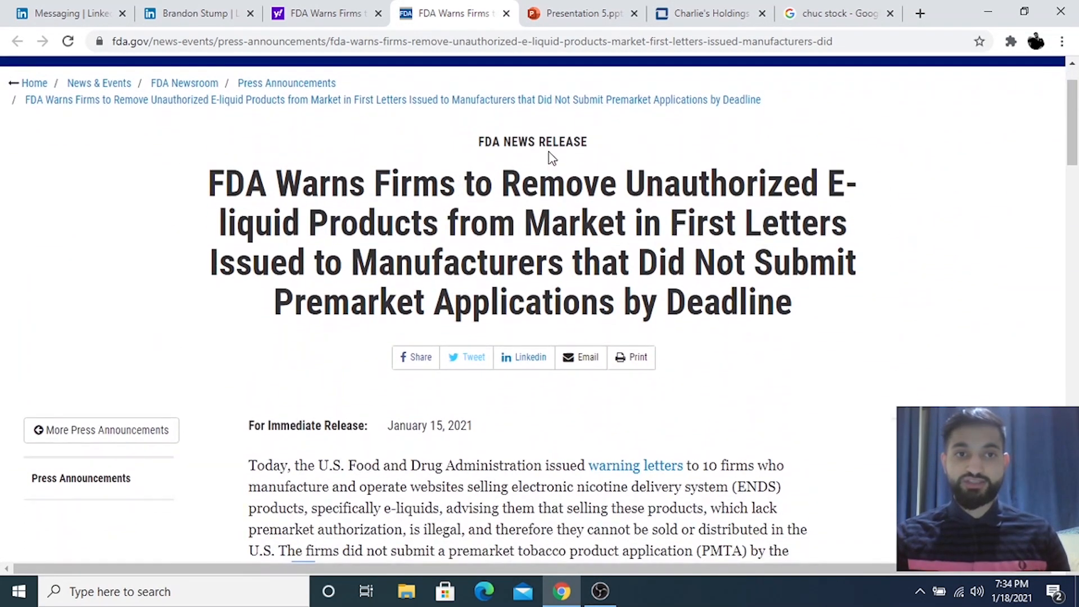
left_click_drag(301, 182, 503, 262)
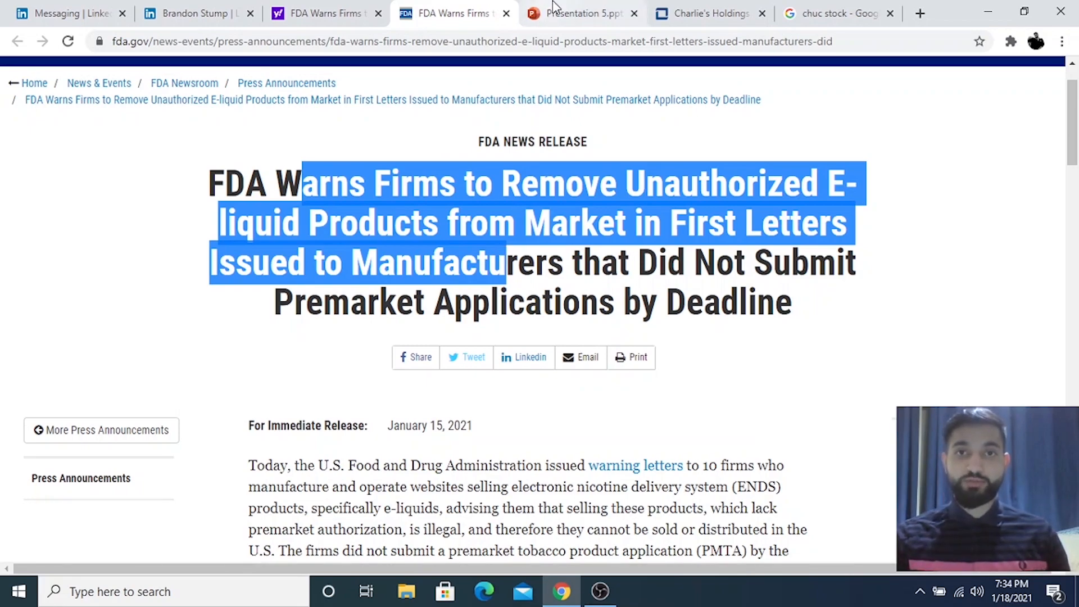
left_click(582, 13)
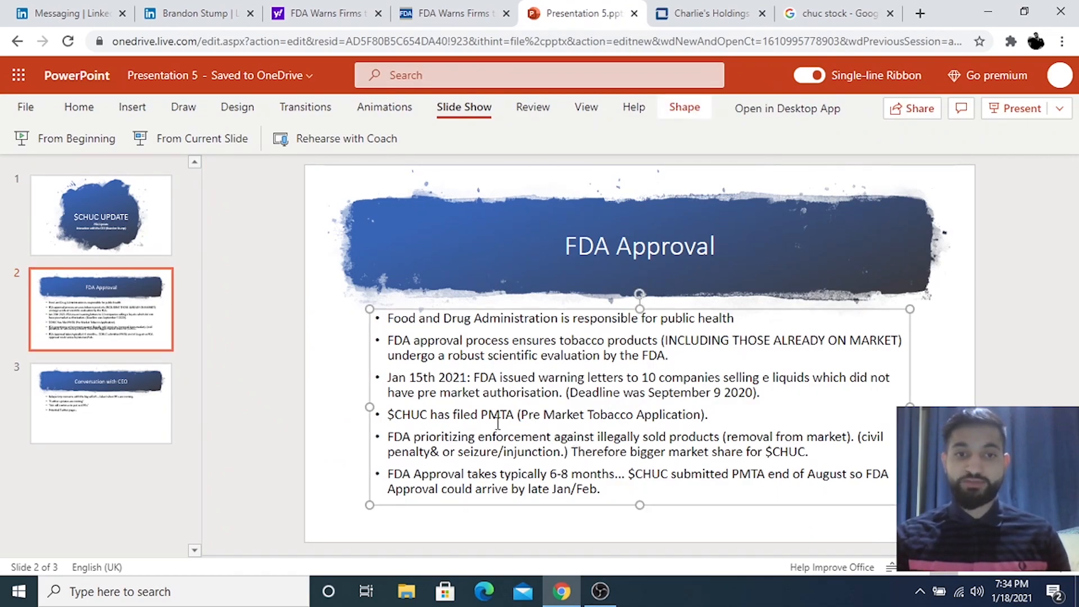
left_click(323, 13)
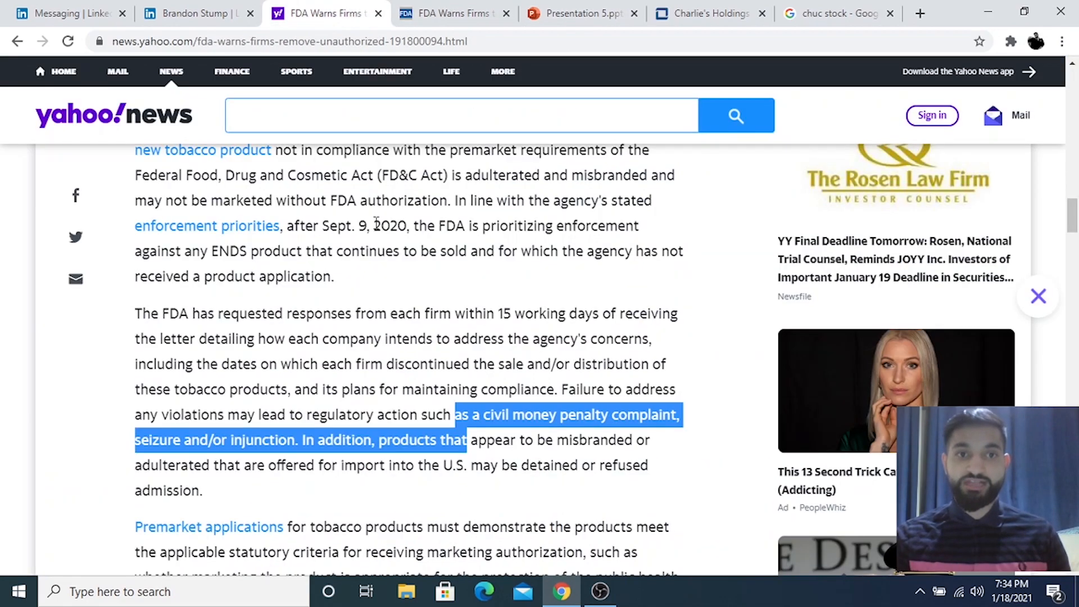
scroll("down", 3)
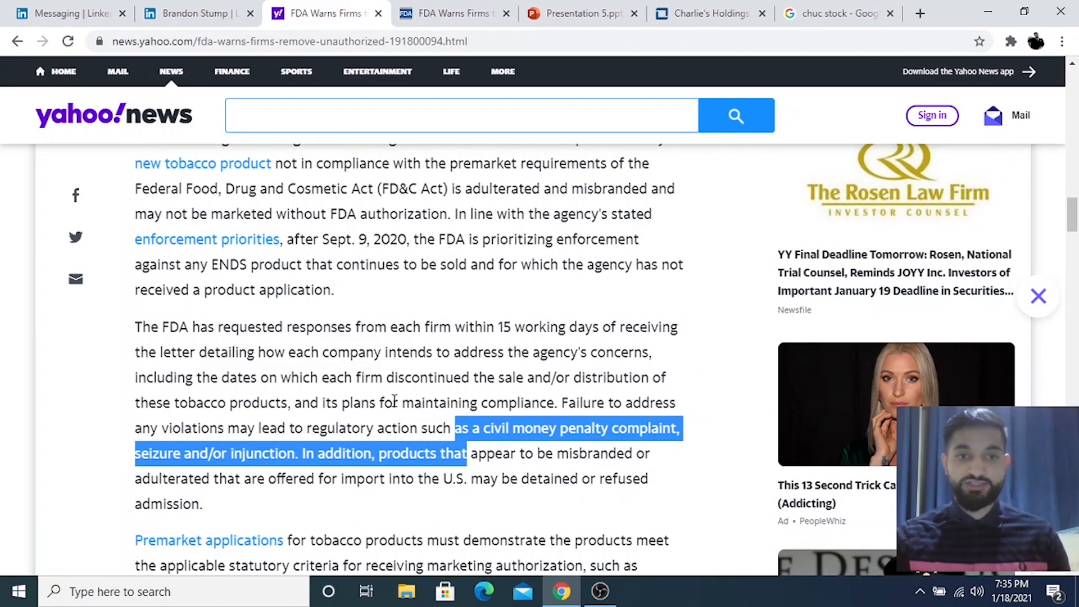
left_click(571, 411)
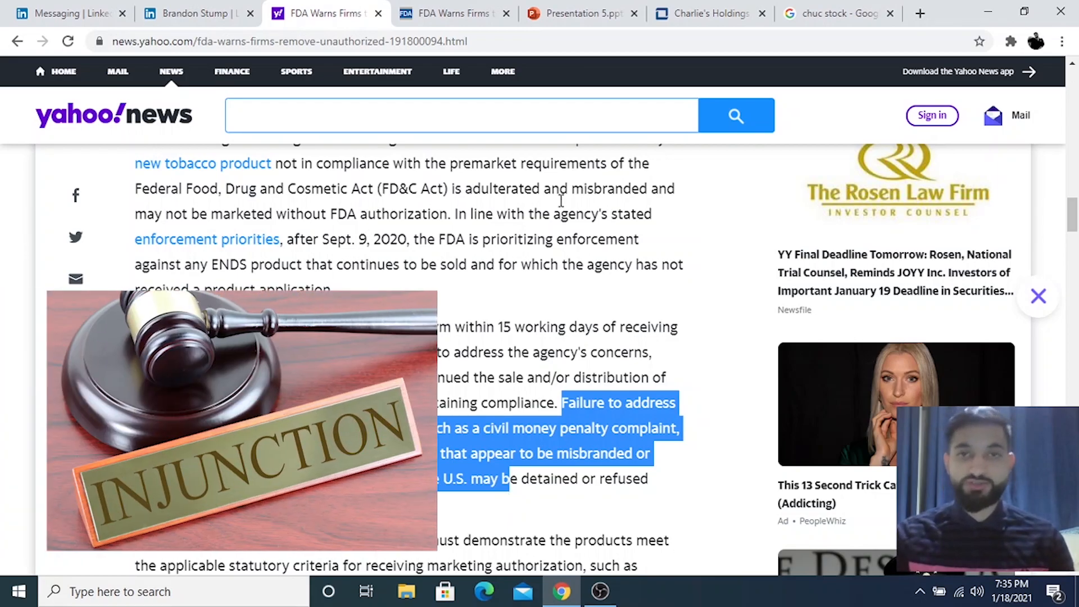
left_click(582, 13)
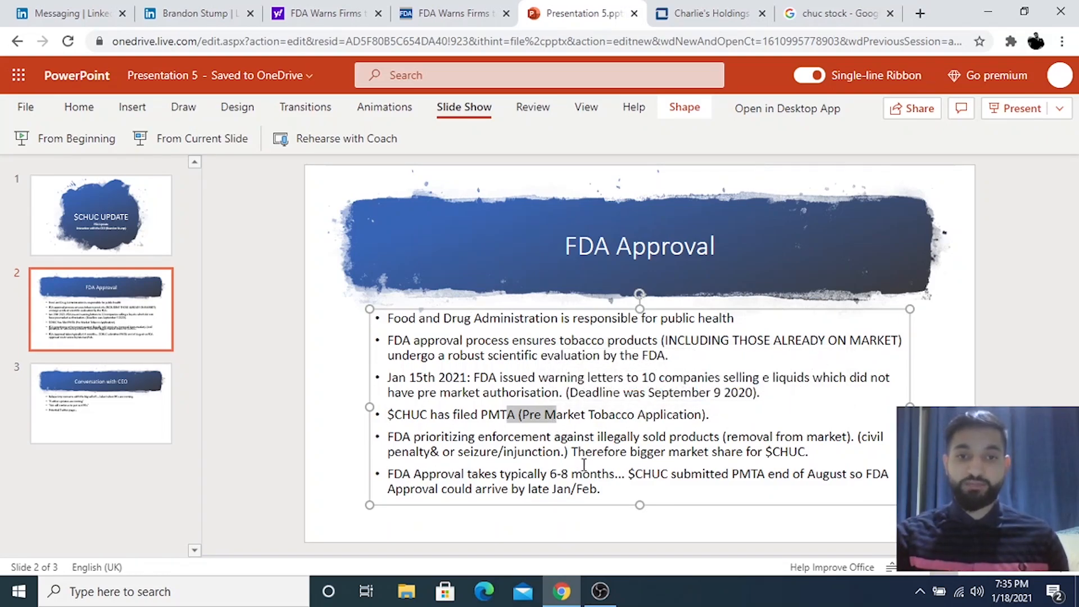
- Return to PowerPoint, open slide 3 (Conversation with CEO), then switch to the LinkedIn tab
left_click(708, 13)
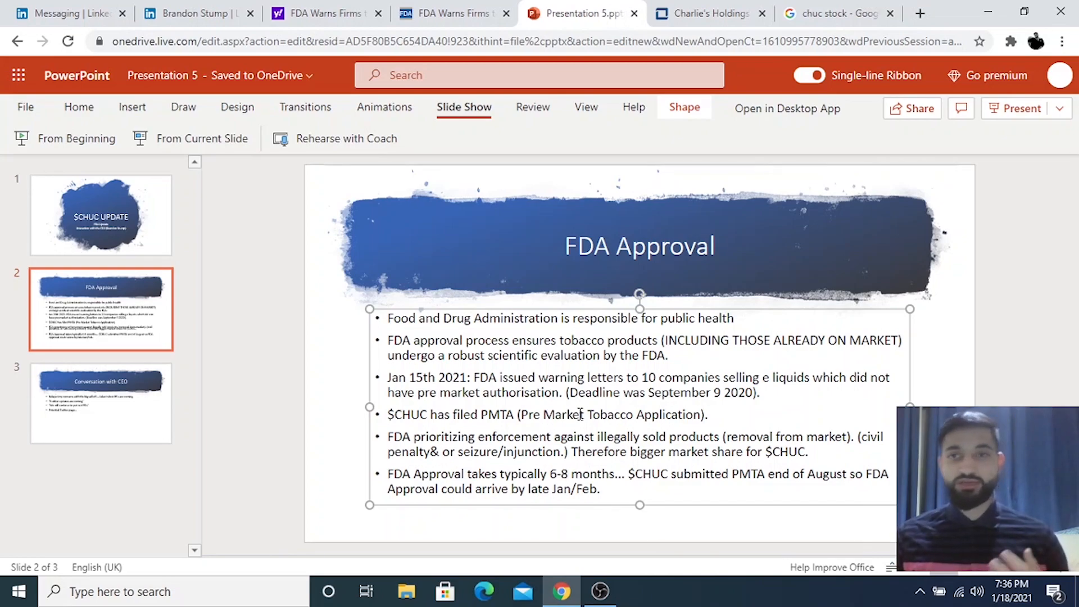
left_click(568, 473)
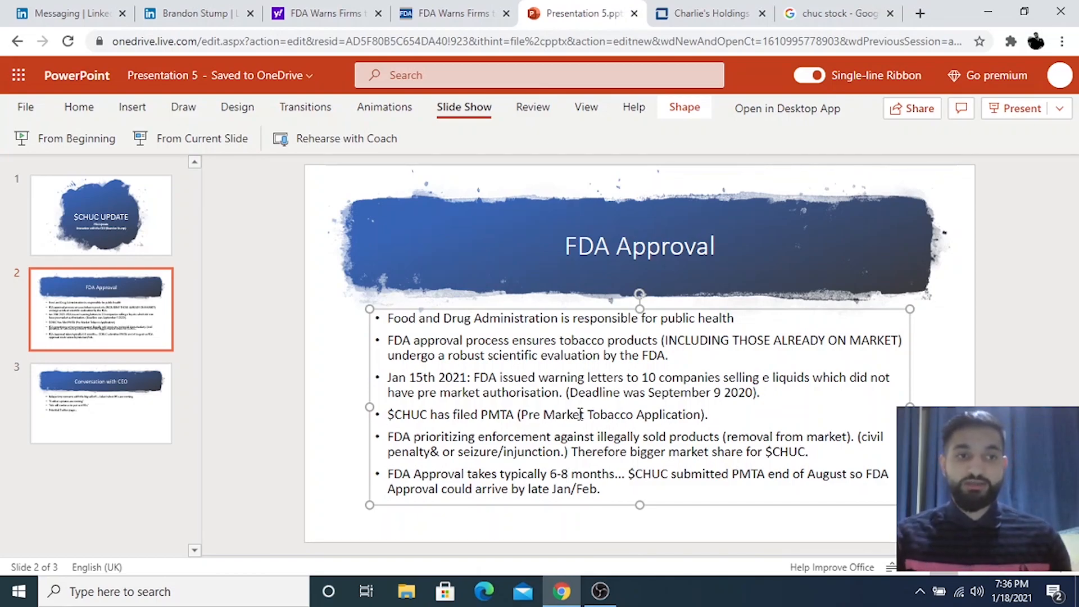
left_click(101, 404)
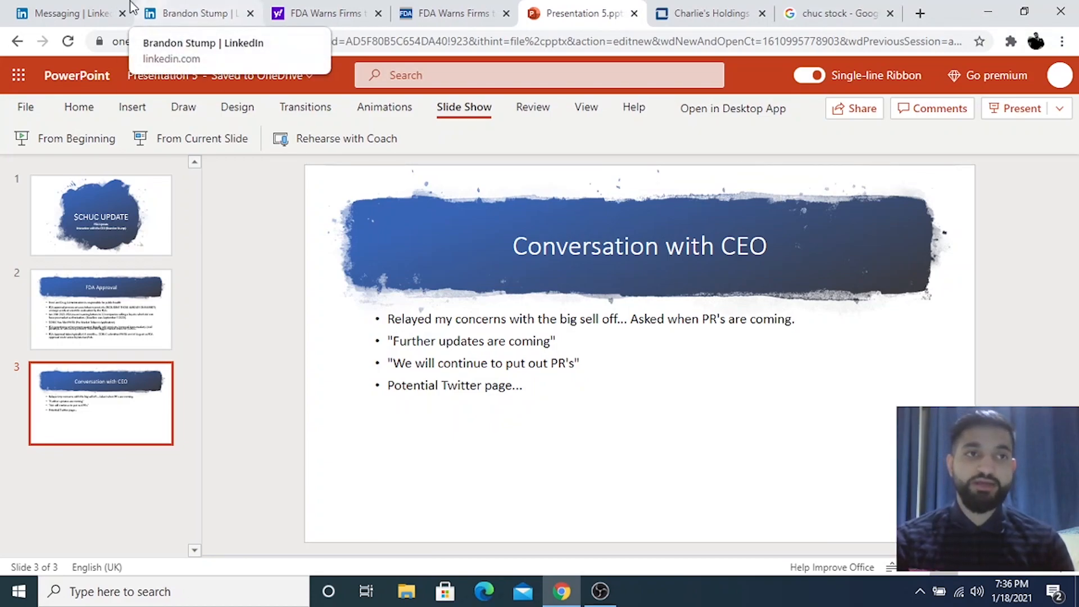
left_click(62, 13)
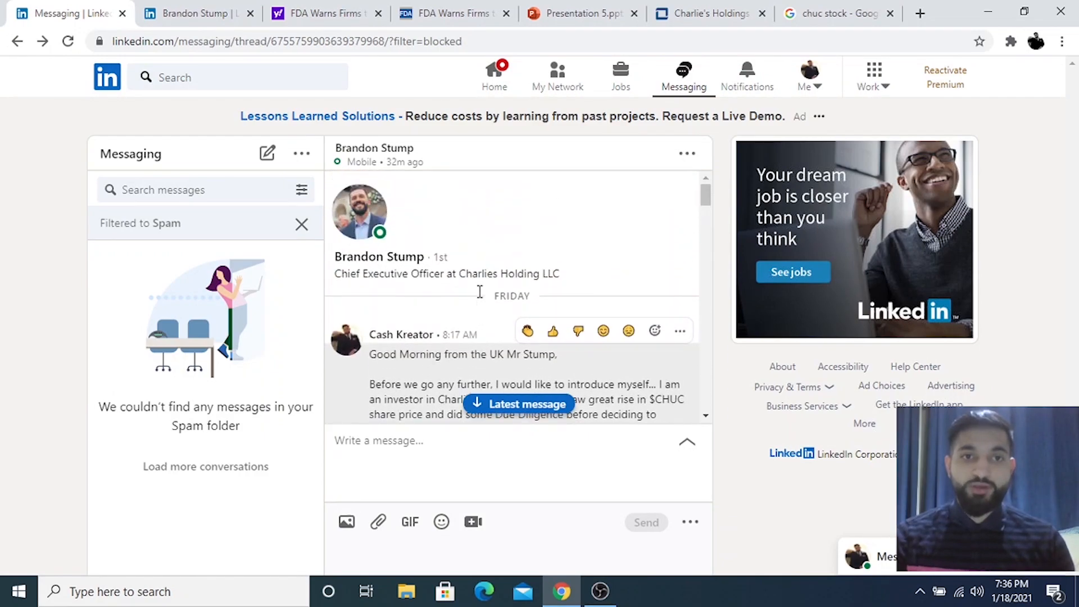
mouse_move(378, 257)
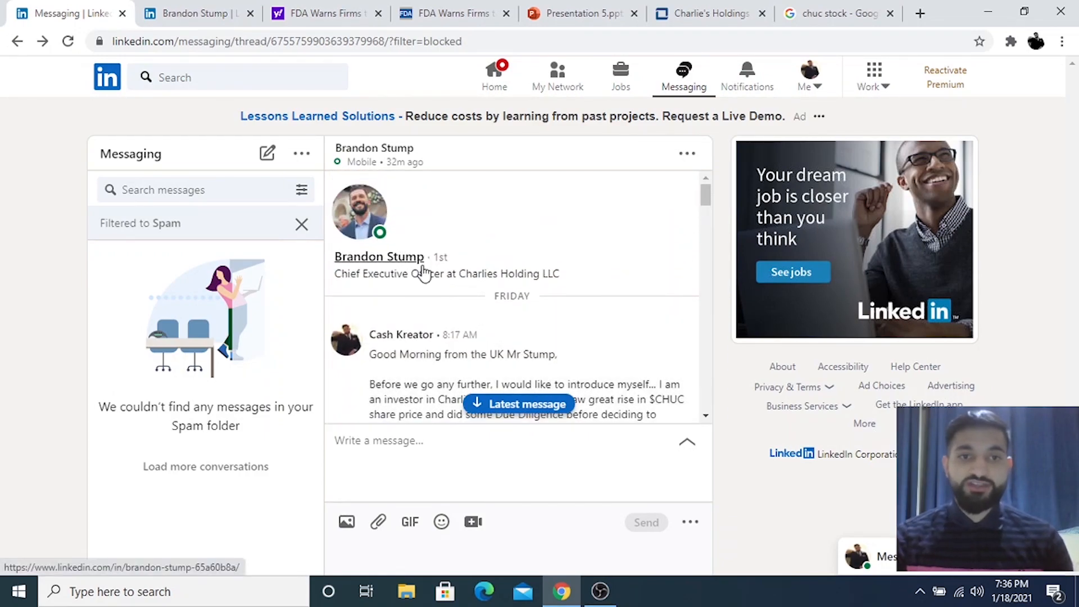
- Browse the CEO's LinkedIn profile, then return to the message thread
left_click(379, 256)
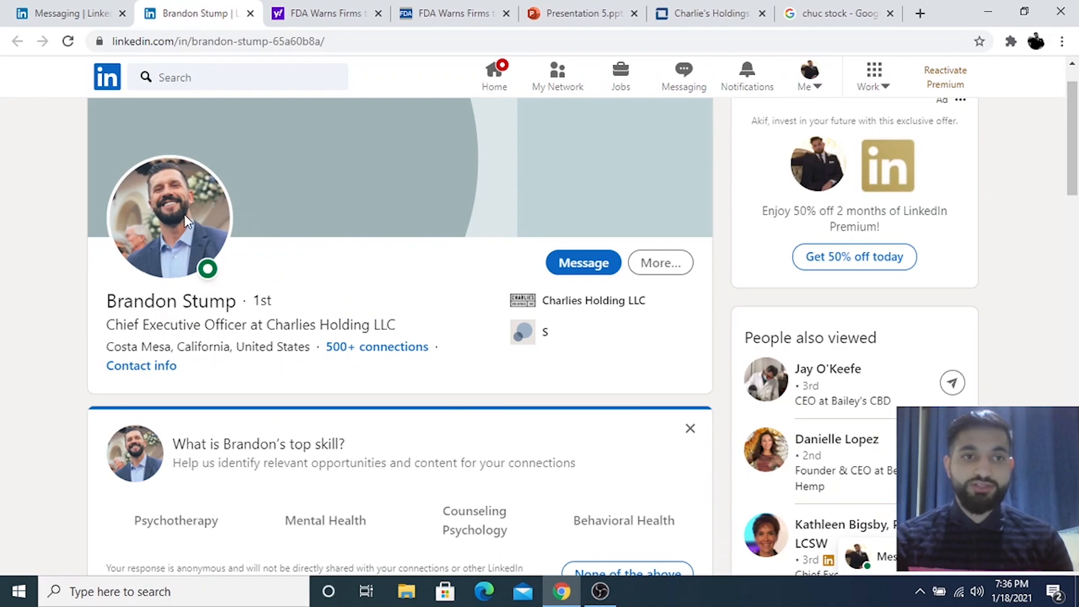
scroll("down", 3)
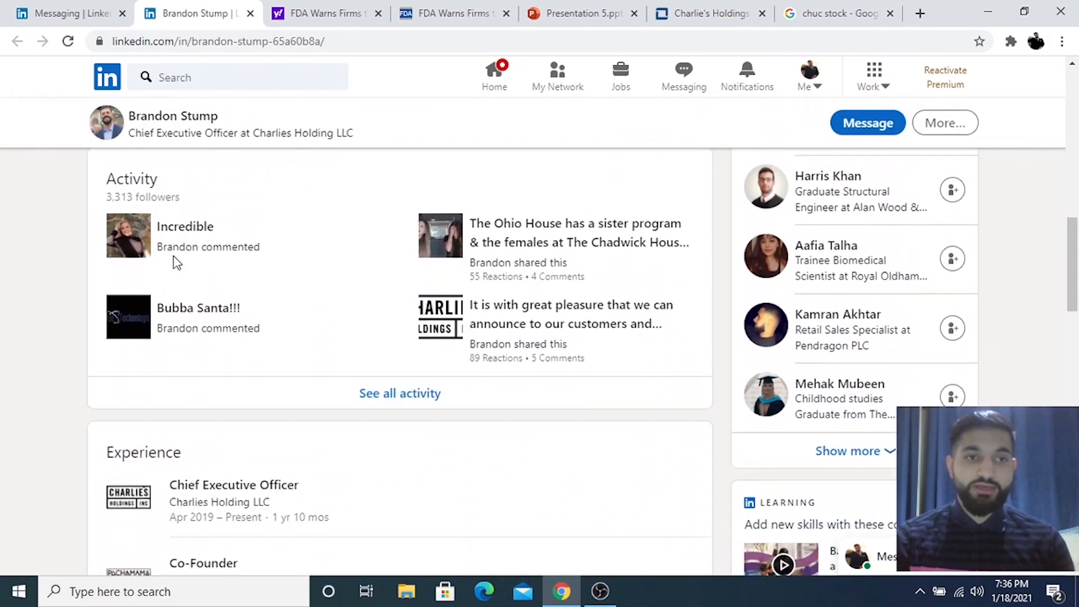
scroll("down", 3)
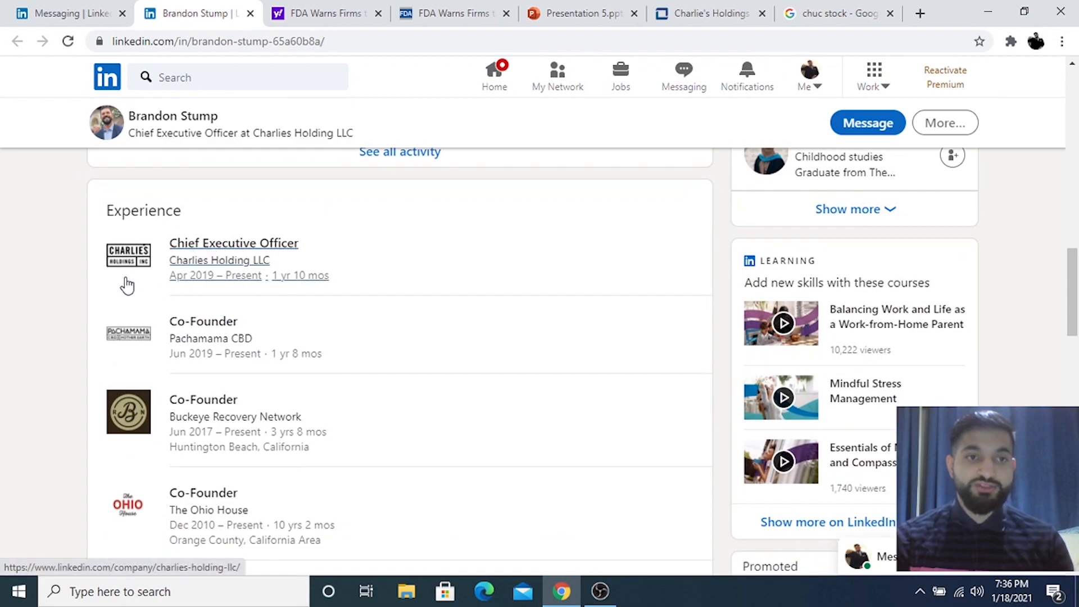
scroll("down", 3)
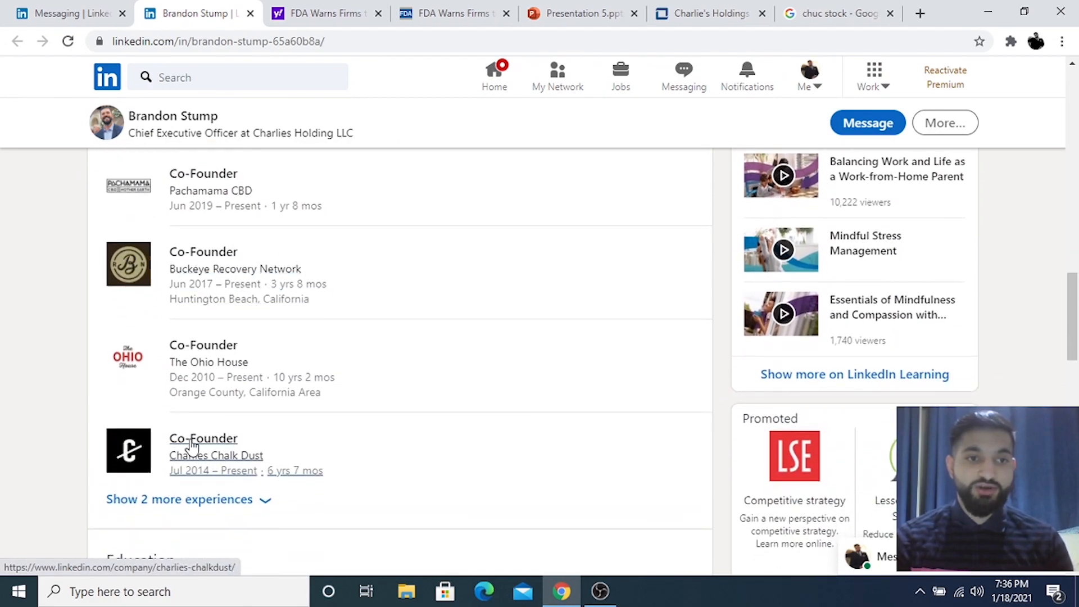
mouse_move(162, 470)
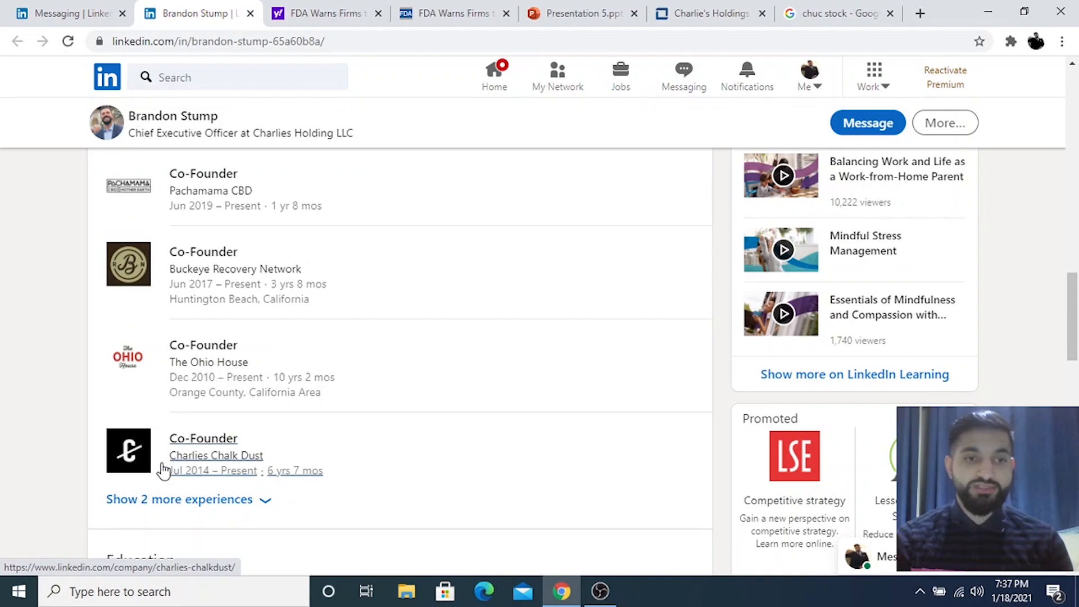
left_click(62, 13)
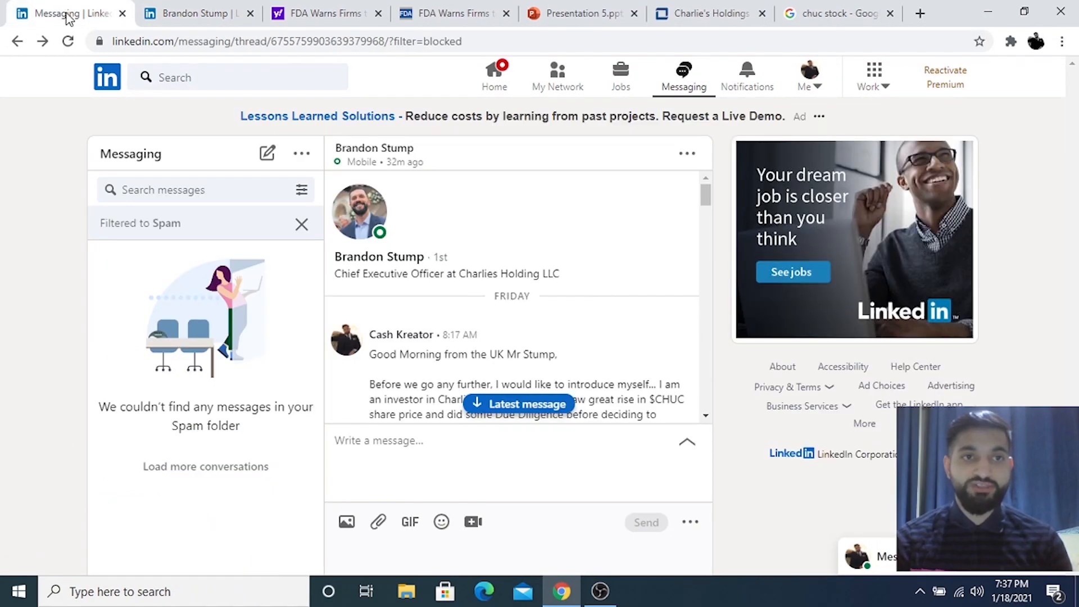
- Highlight the paragraphs on shareholder concerns, missing social media and the FDA Approval update
scroll("down", 3)
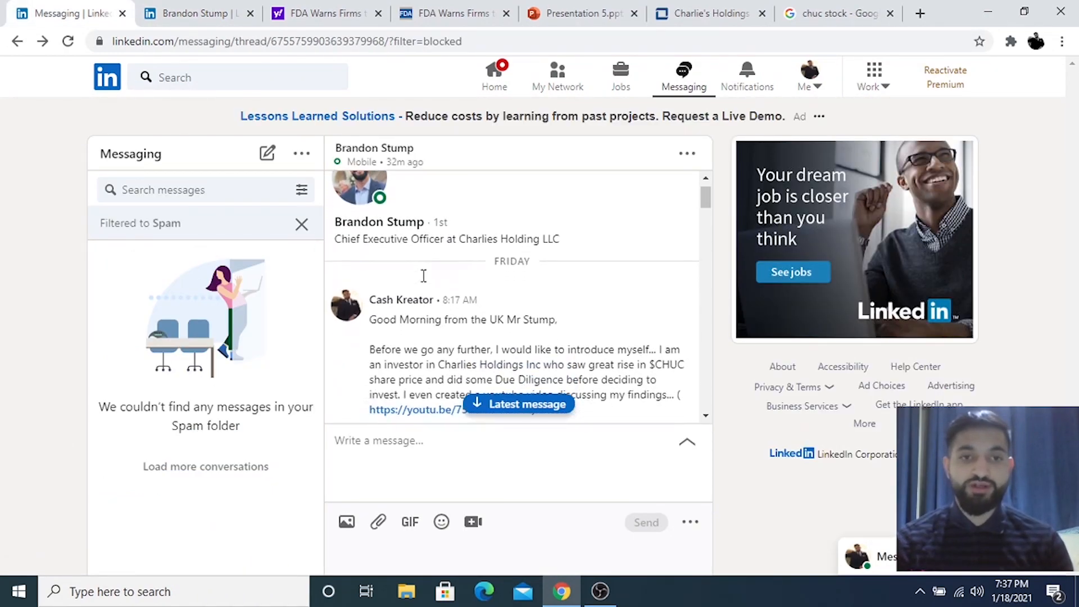
scroll("down", 3)
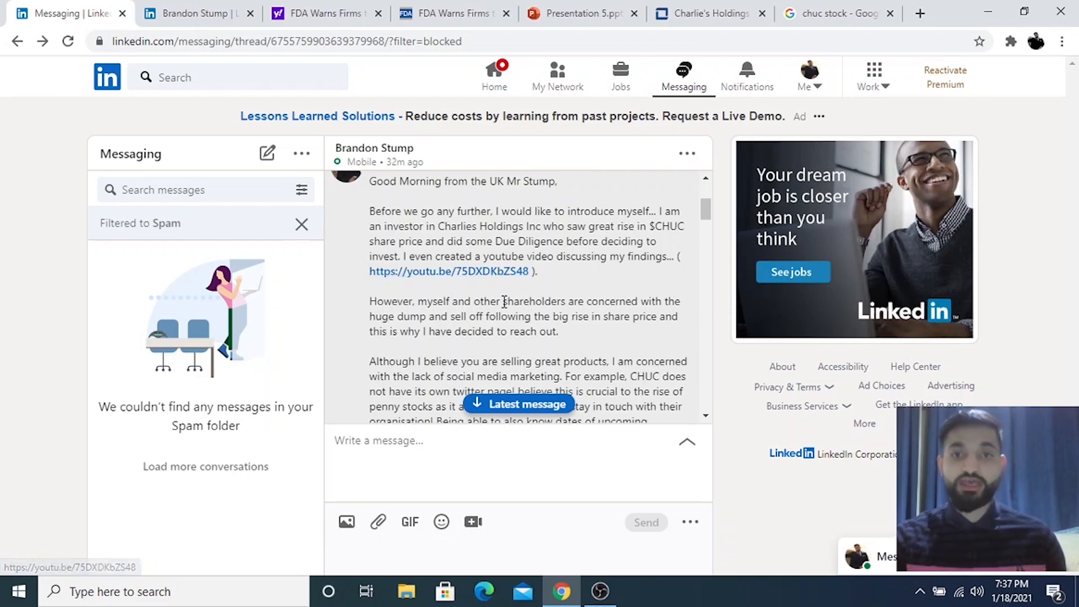
left_click_drag(503, 301, 527, 316)
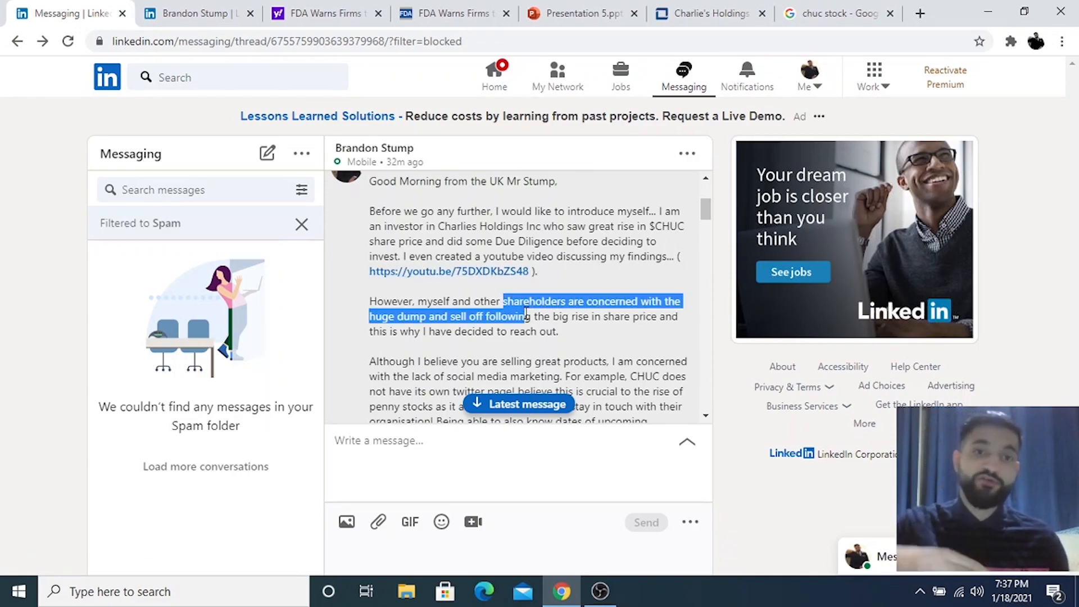
scroll("down", 3)
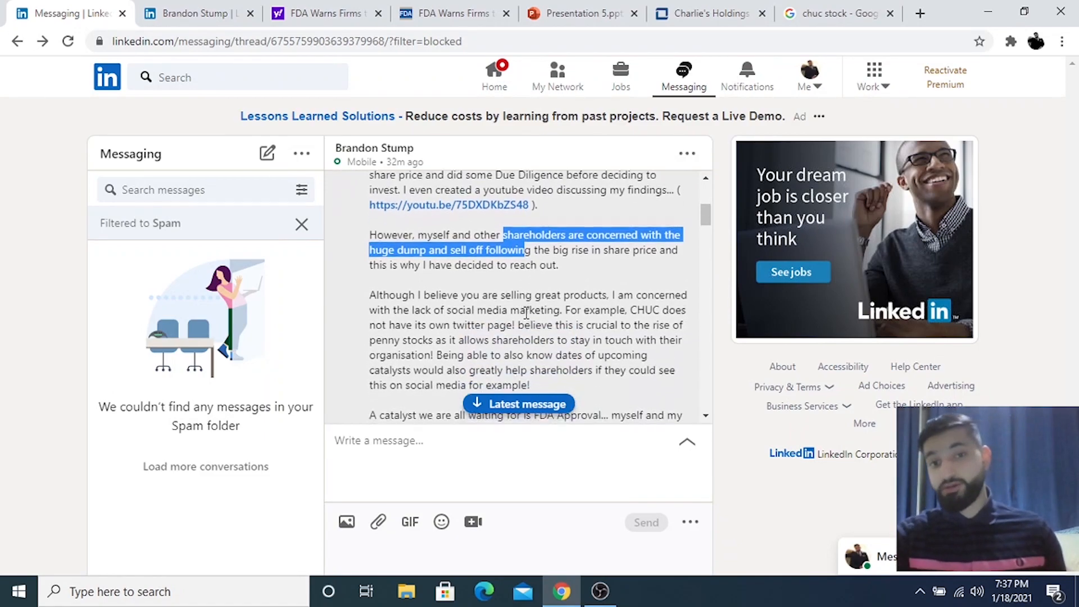
scroll("down", 3)
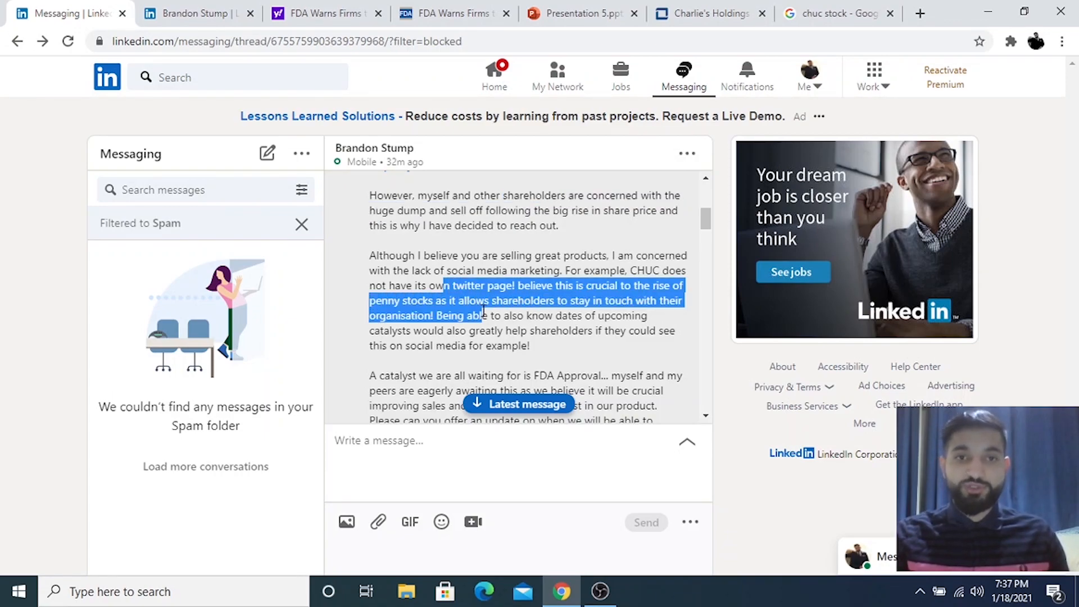
scroll("down", 3)
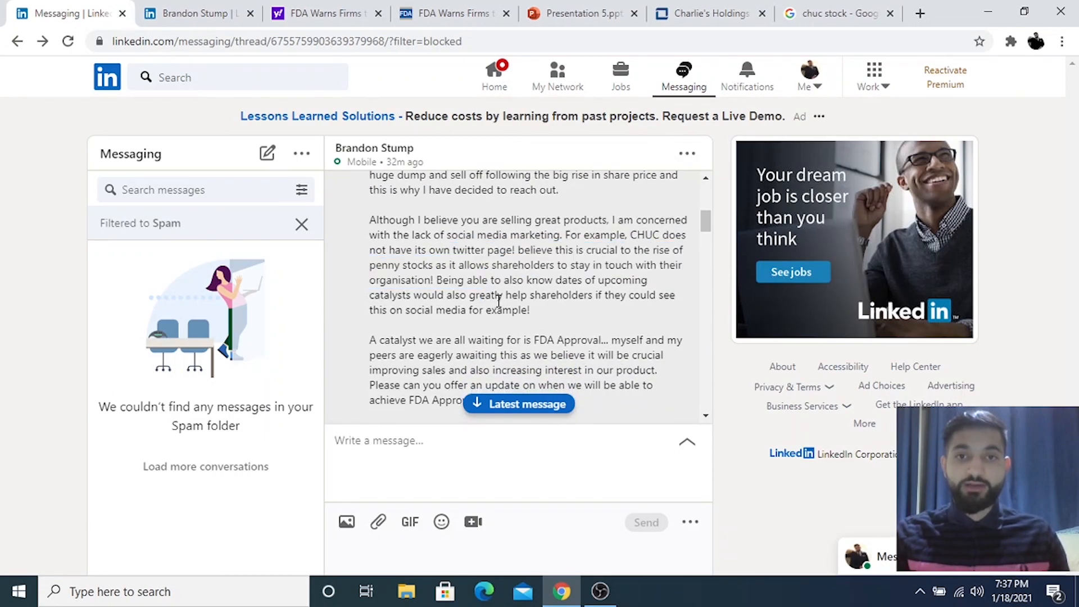
left_click_drag(473, 219, 529, 310)
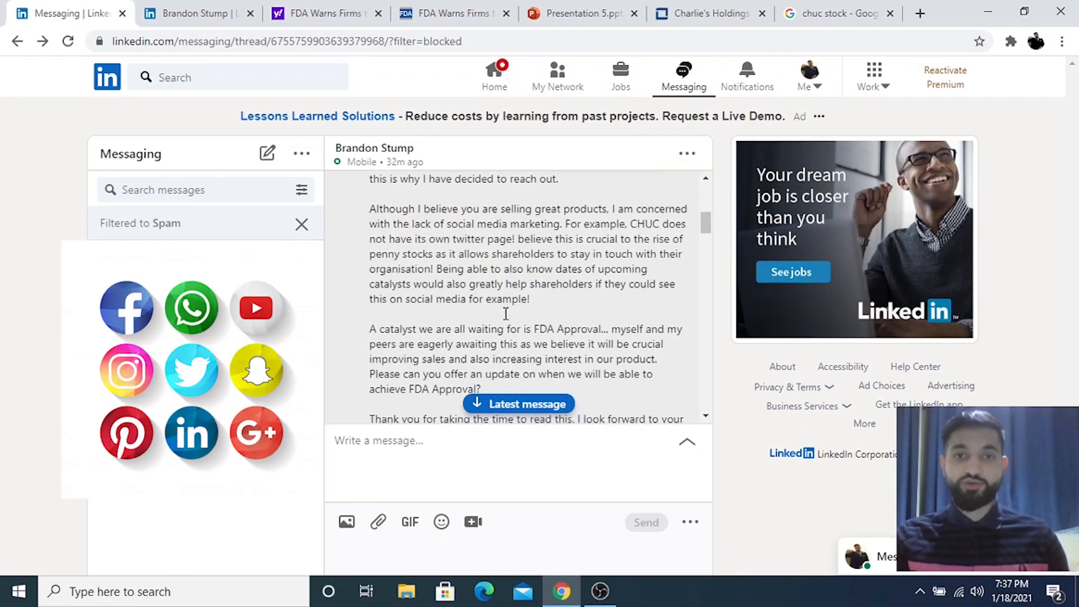
scroll("down", 3)
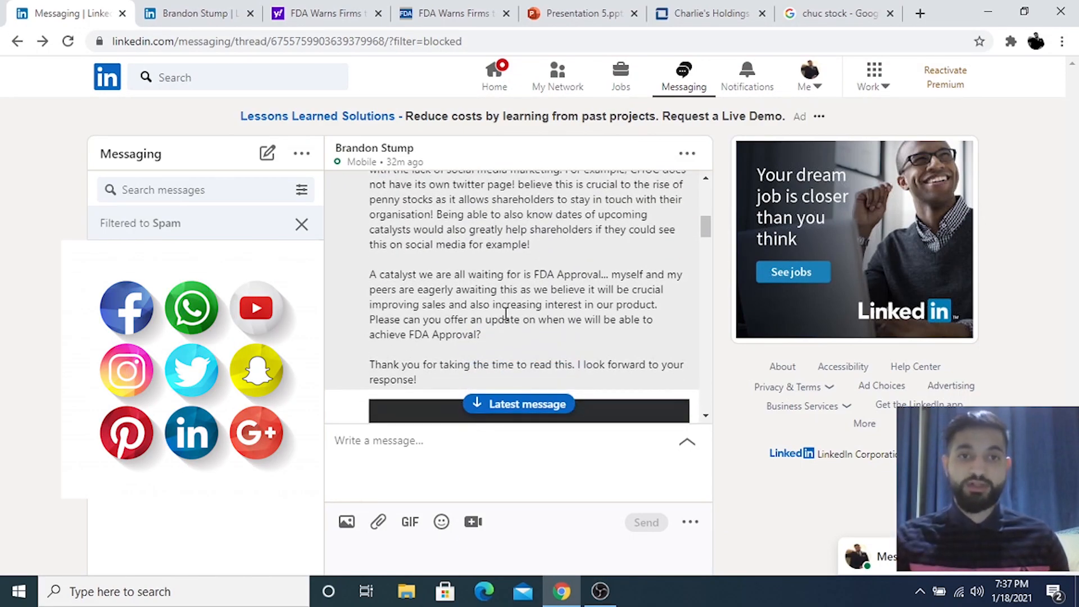
left_click_drag(369, 273, 519, 319)
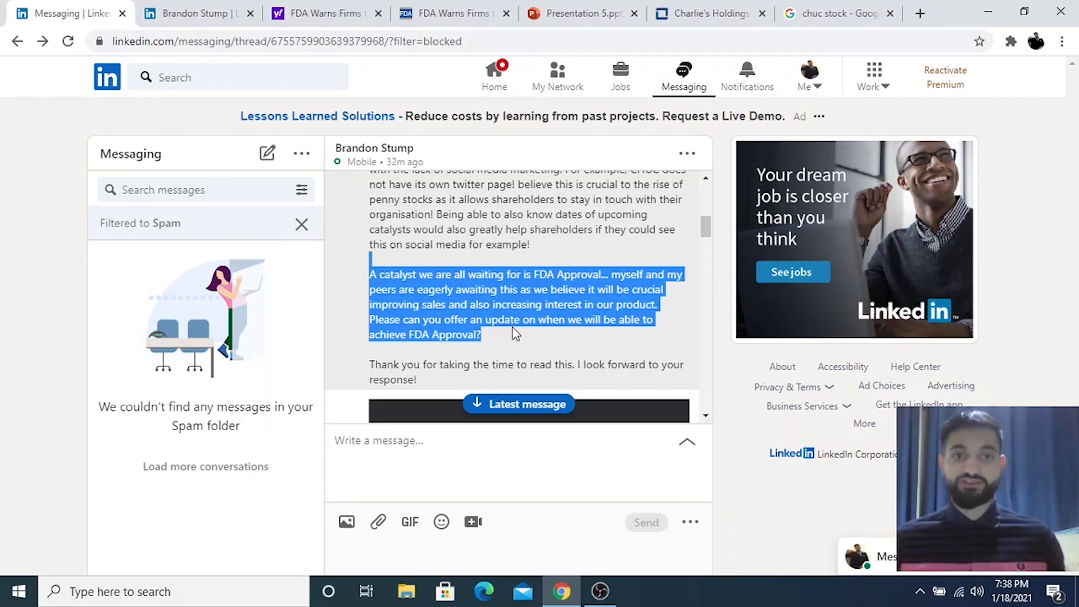
- Scroll the thread to the CEO's 3:53 PM reply about press releases and Twitter
scroll("down", 3)
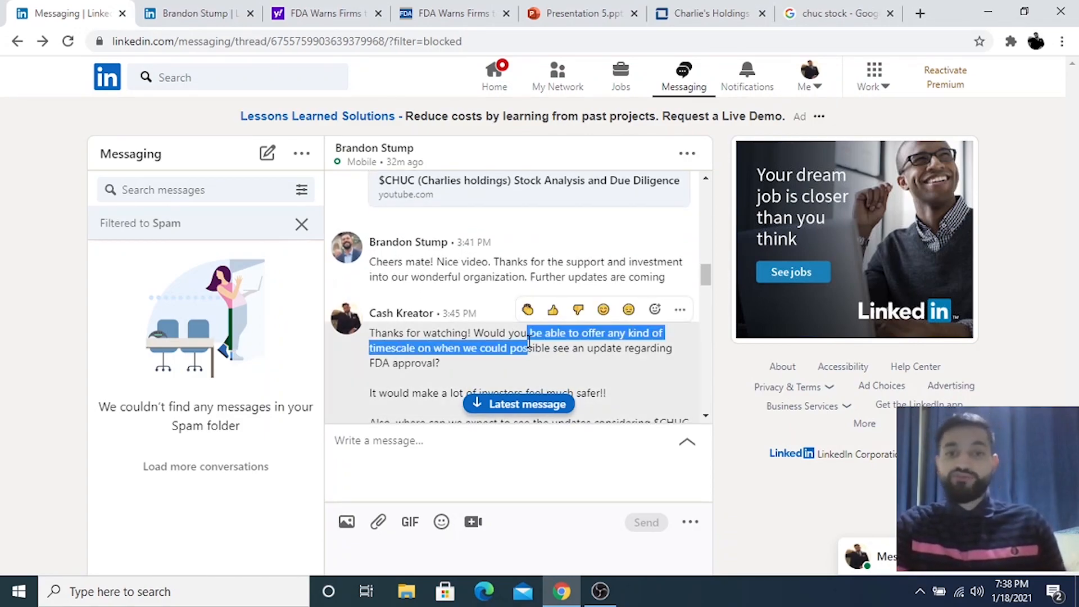
scroll("down", 3)
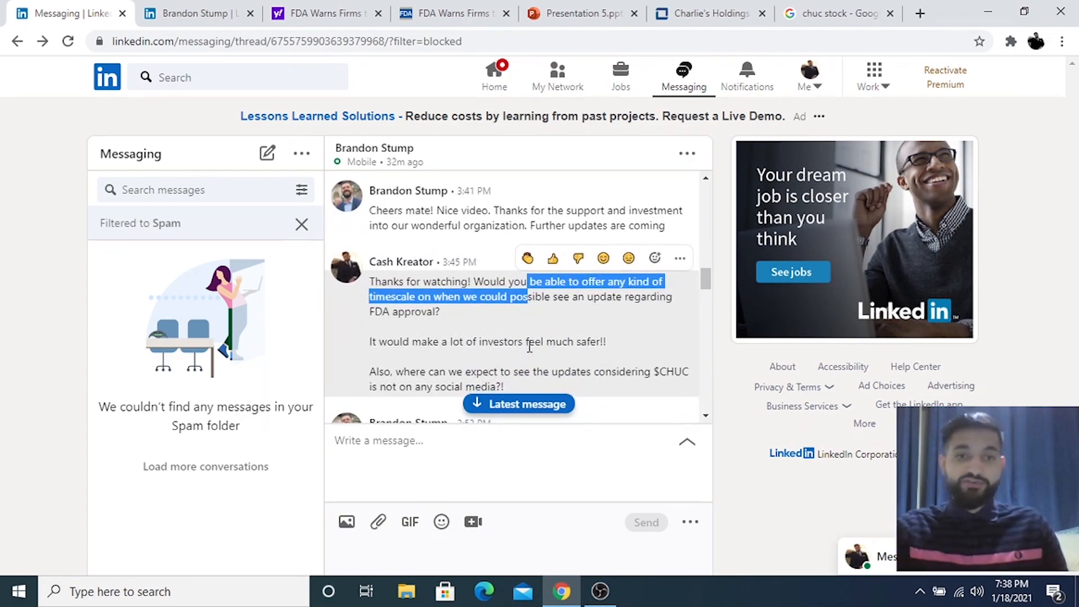
scroll("down", 3)
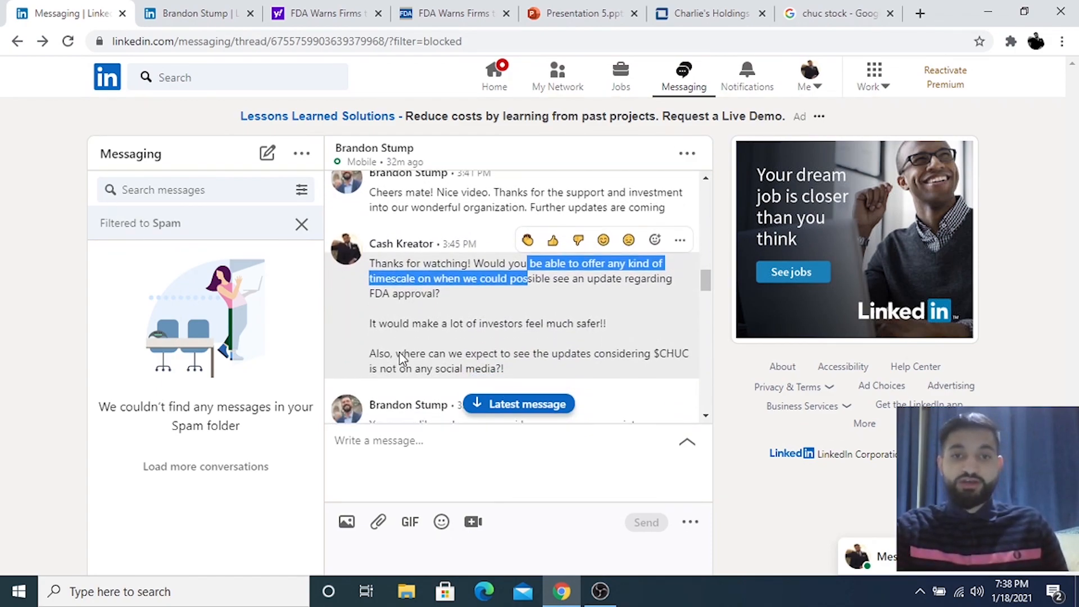
scroll("down", 3)
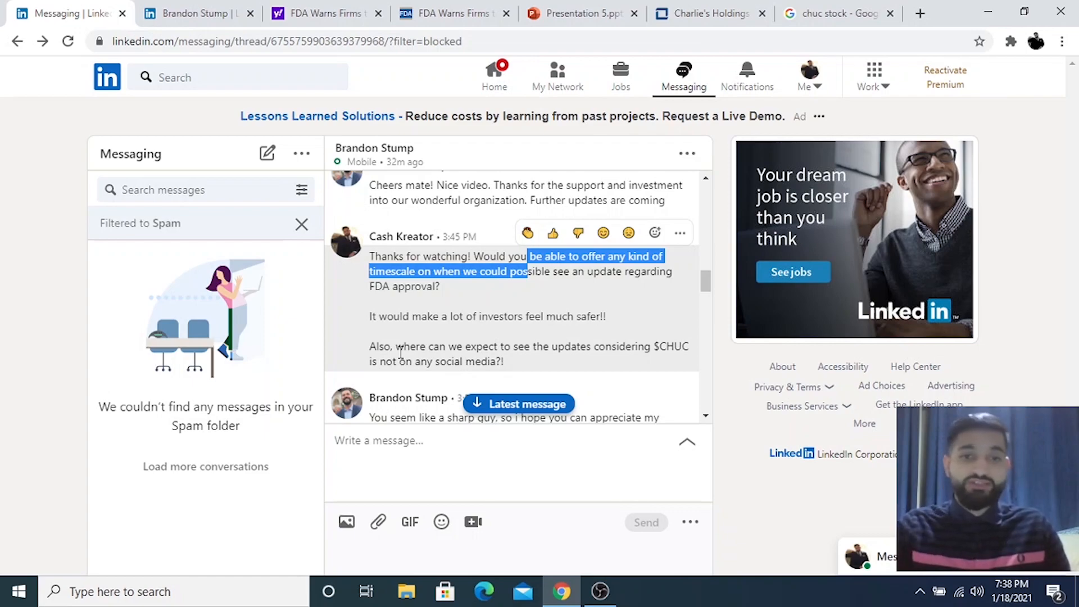
scroll("down", 3)
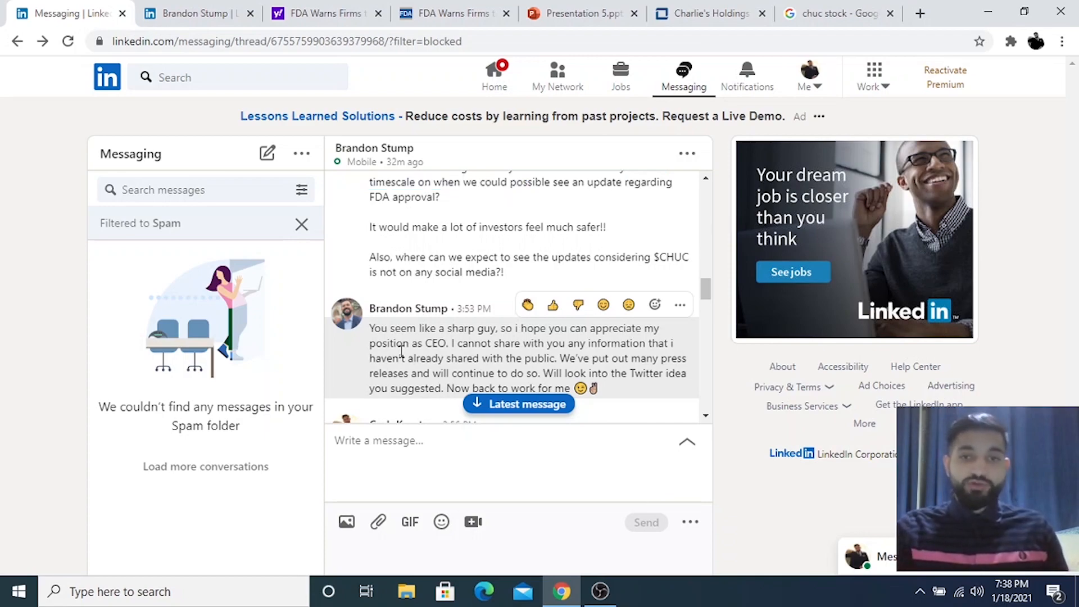
left_click_drag(413, 343, 398, 358)
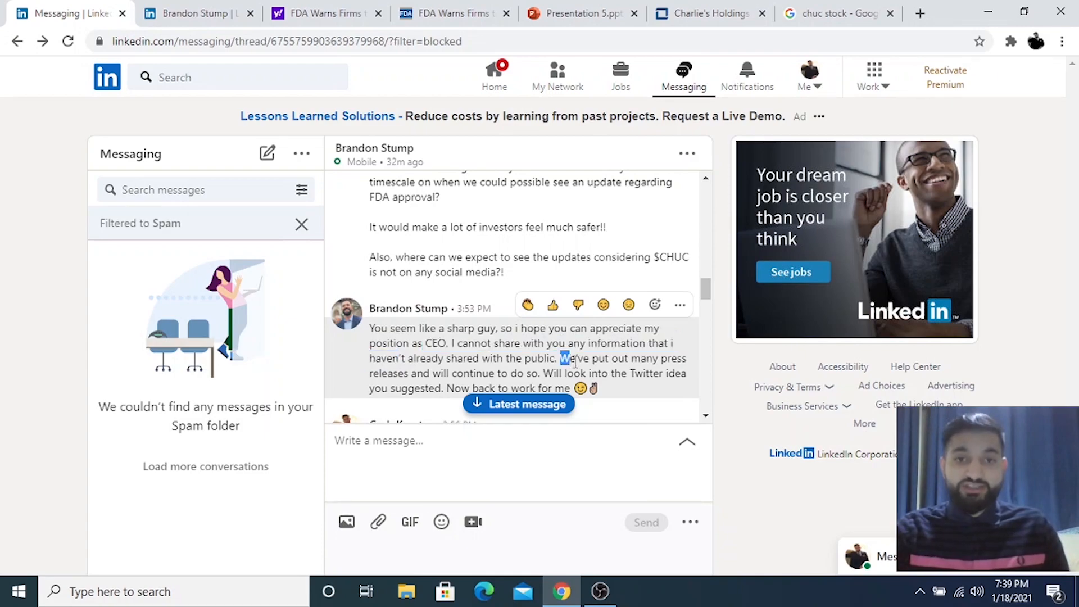
left_click_drag(563, 358, 595, 389)
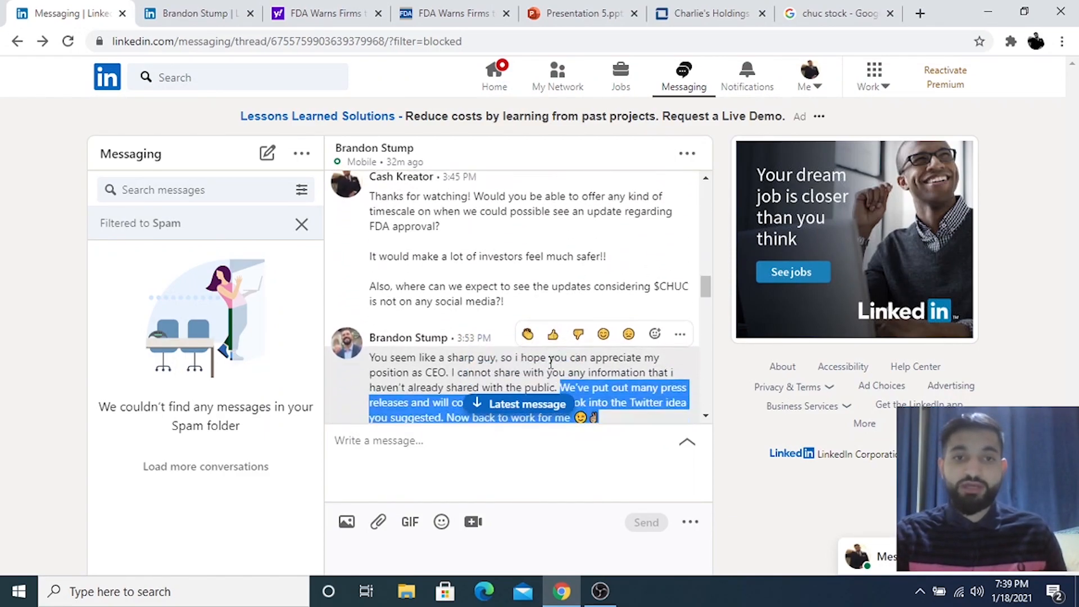
scroll("down", 3)
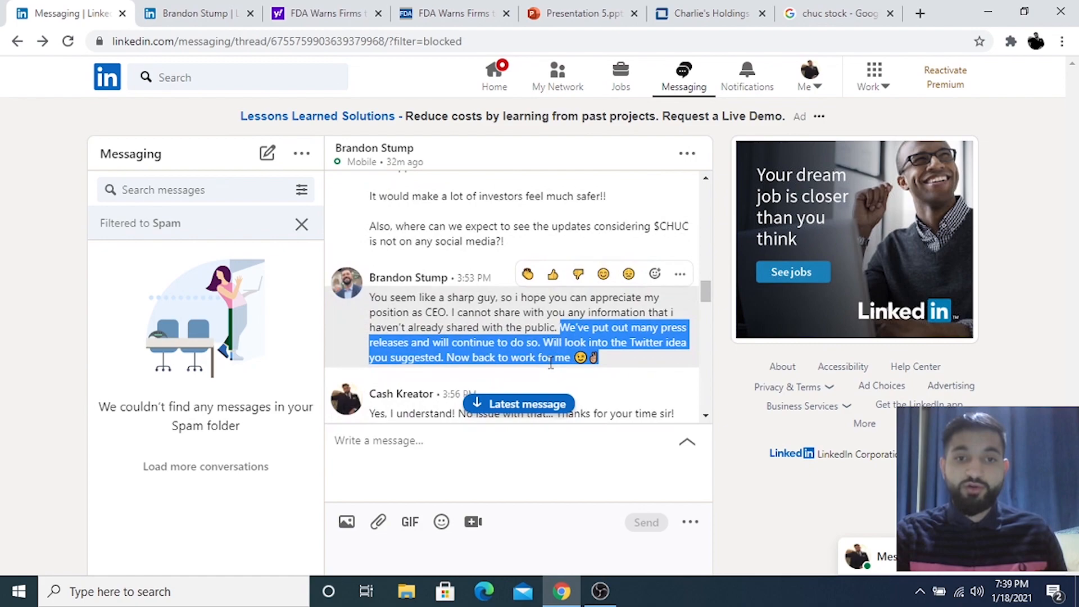
scroll("up", 3)
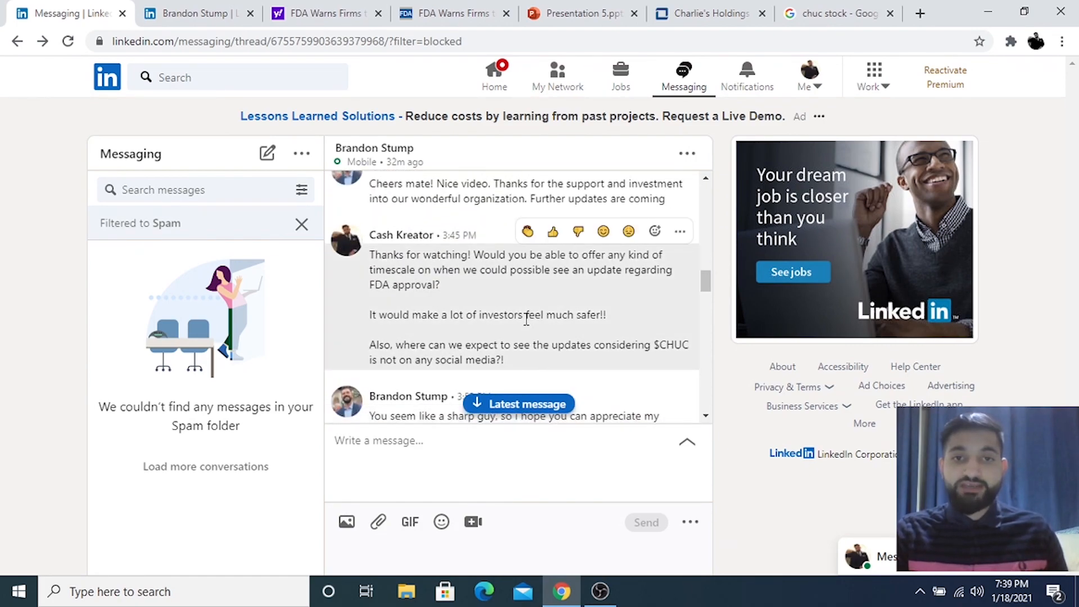
- Show the 'chuc stock' Google results with Charlie's Holdings' five-day chart at 0.014 USD
left_click(838, 13)
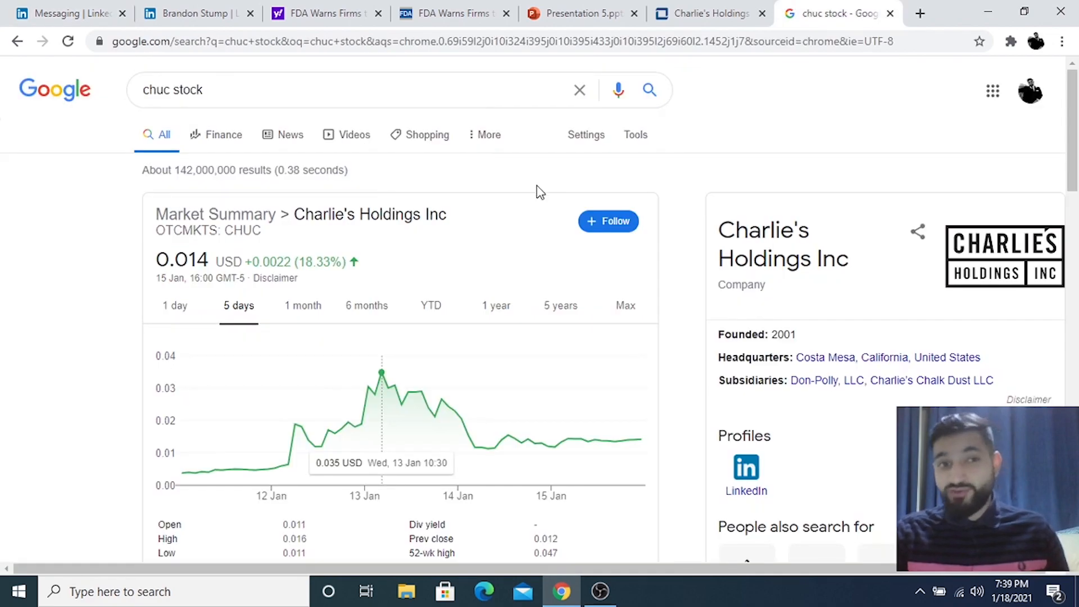
mouse_move(173, 261)
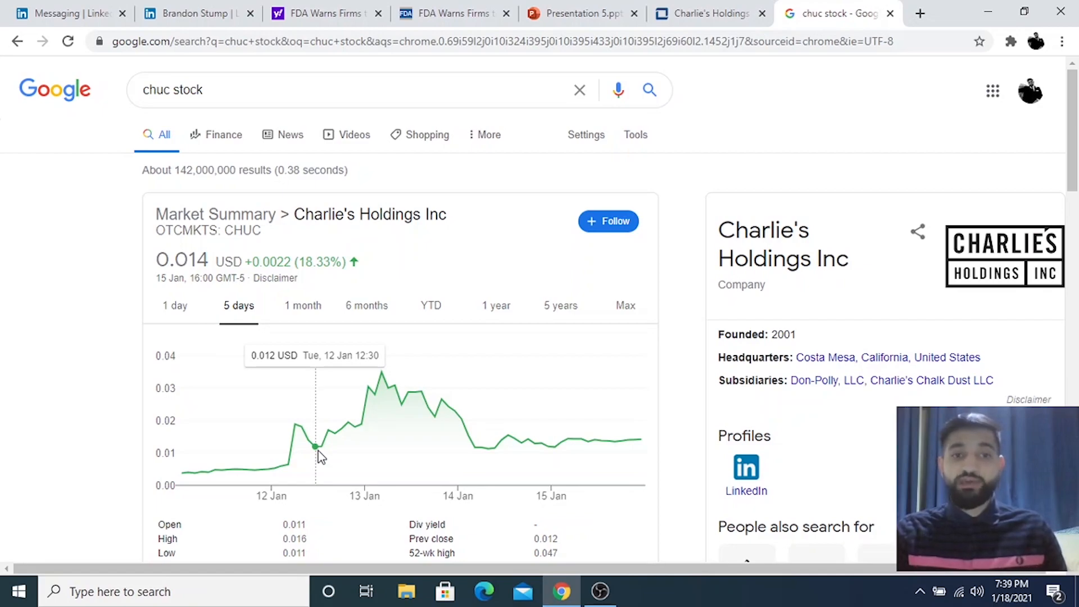
mouse_move(381, 430)
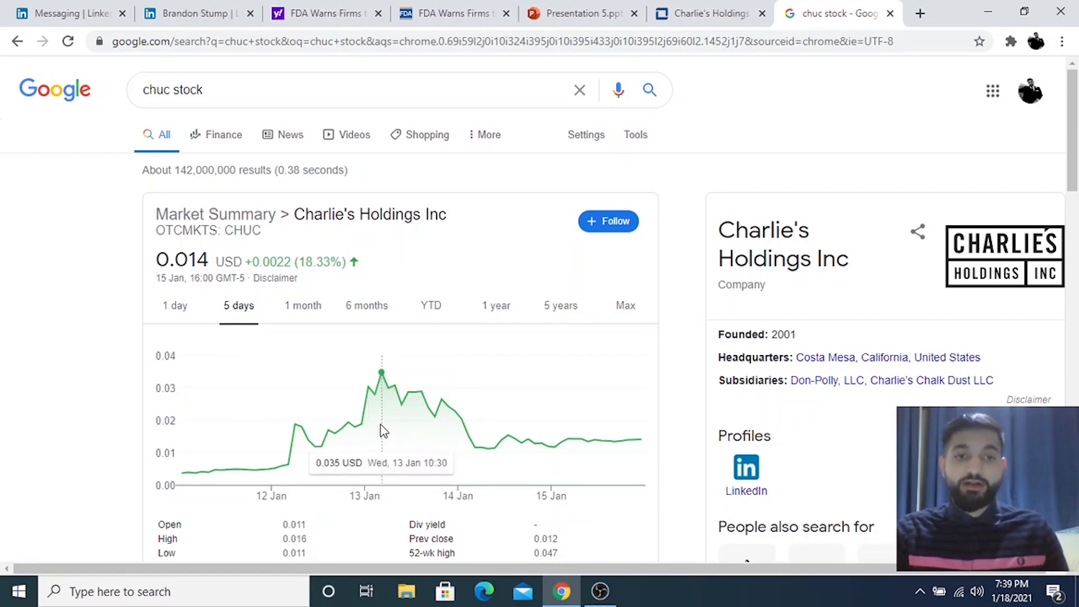
mouse_move(434, 433)
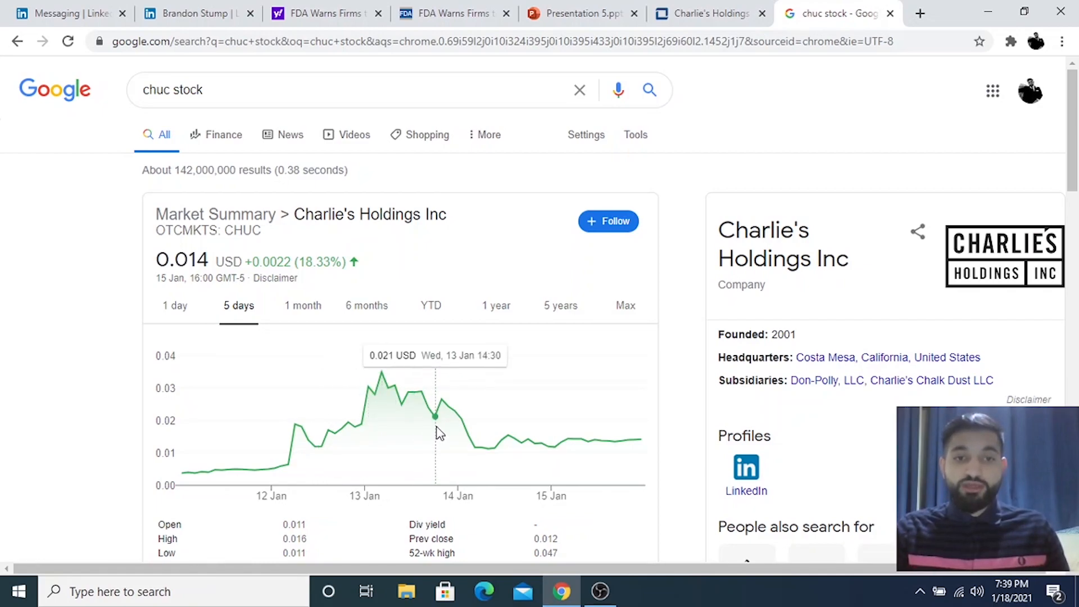
mouse_move(488, 451)
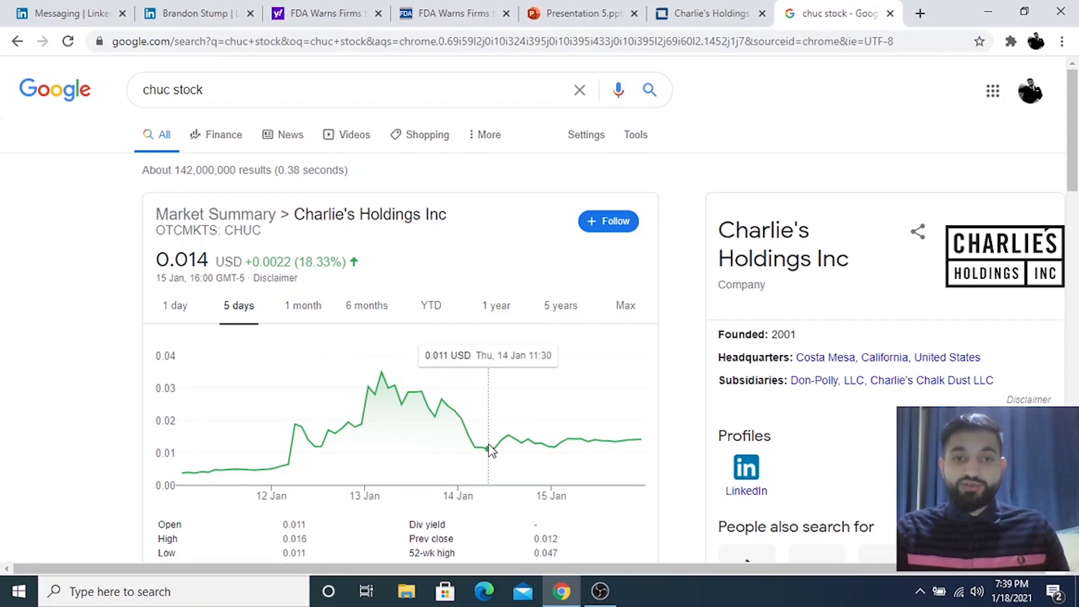
mouse_move(396, 410)
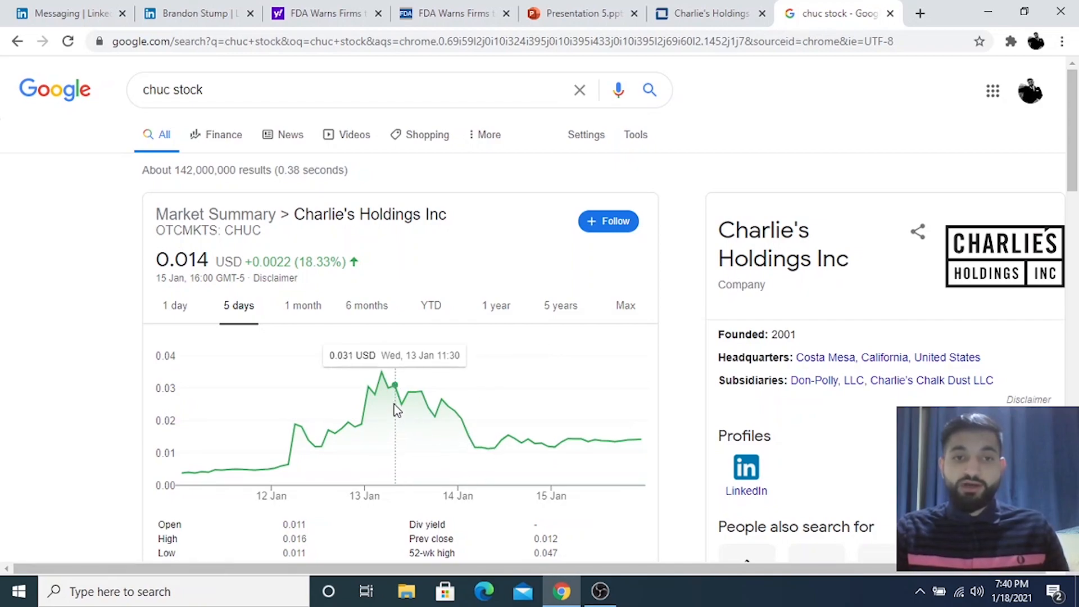
mouse_move(381, 377)
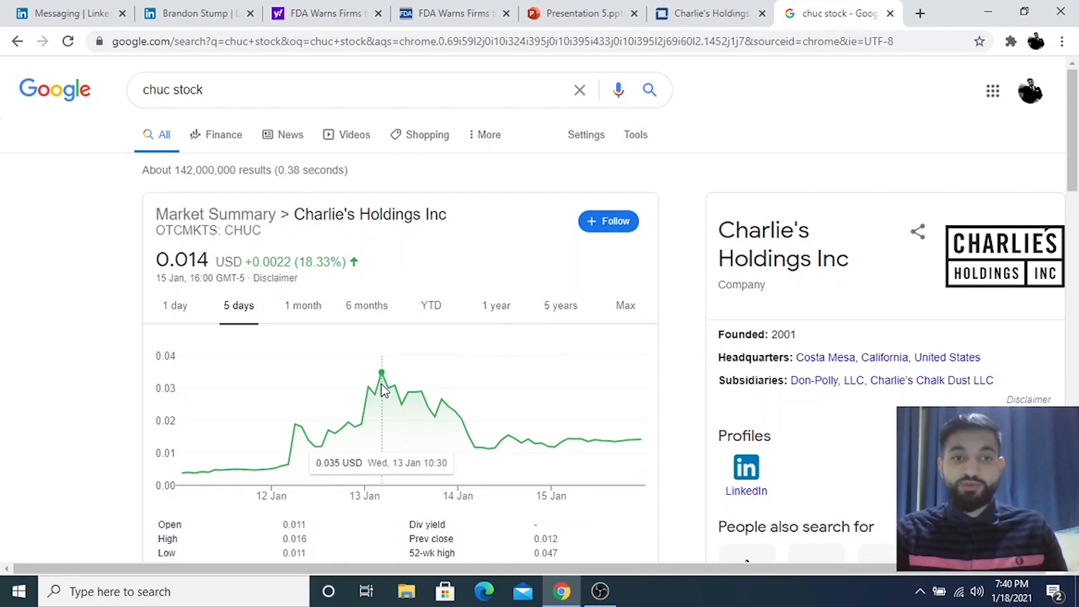
mouse_move(481, 442)
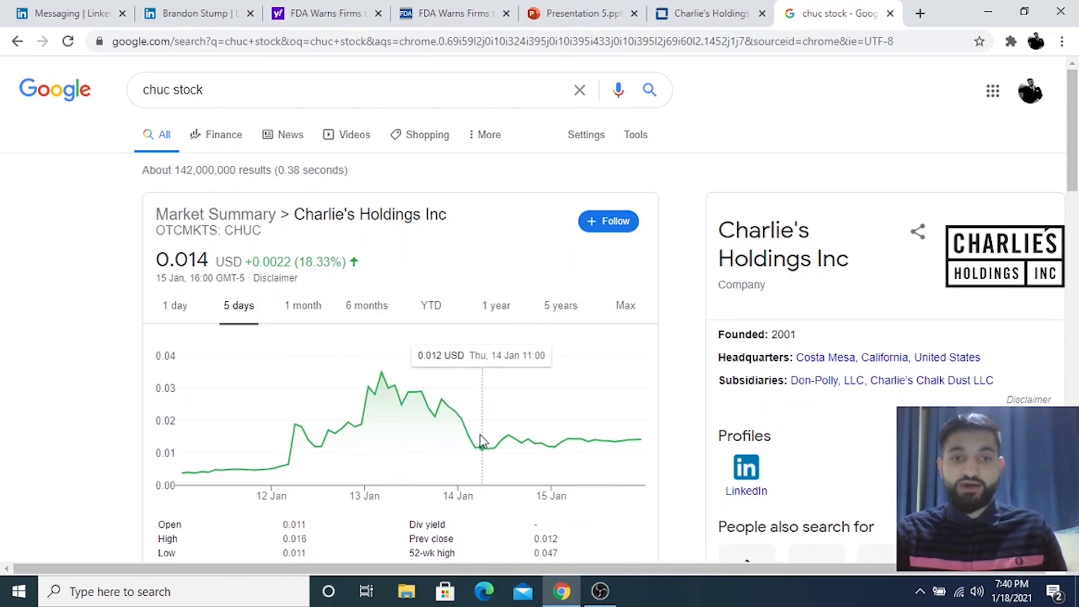
mouse_move(540, 444)
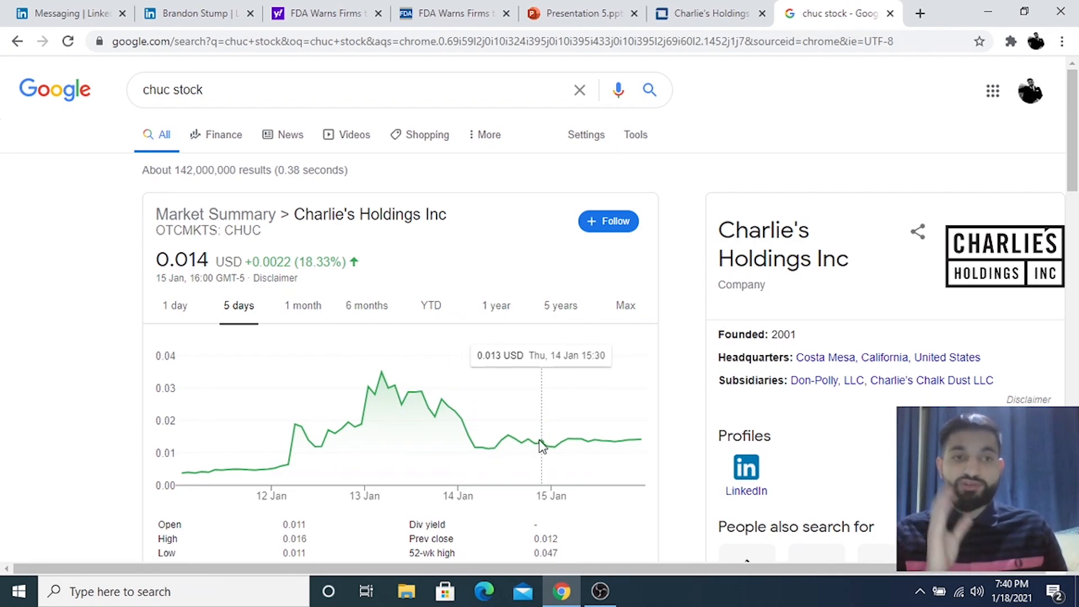